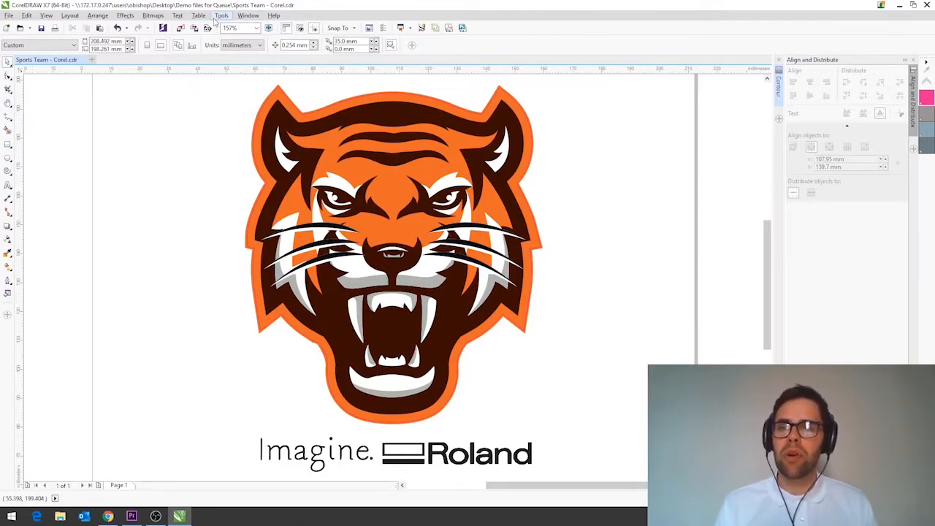
Sketch a freehand loop, then draw and enlarge a square below it, nudging it right.
click(221, 14)
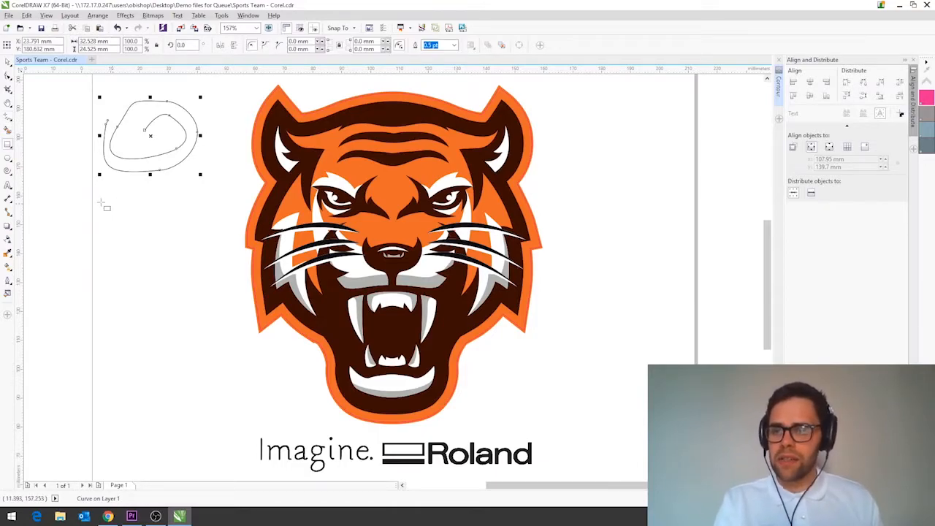
drag(105, 208, 162, 245)
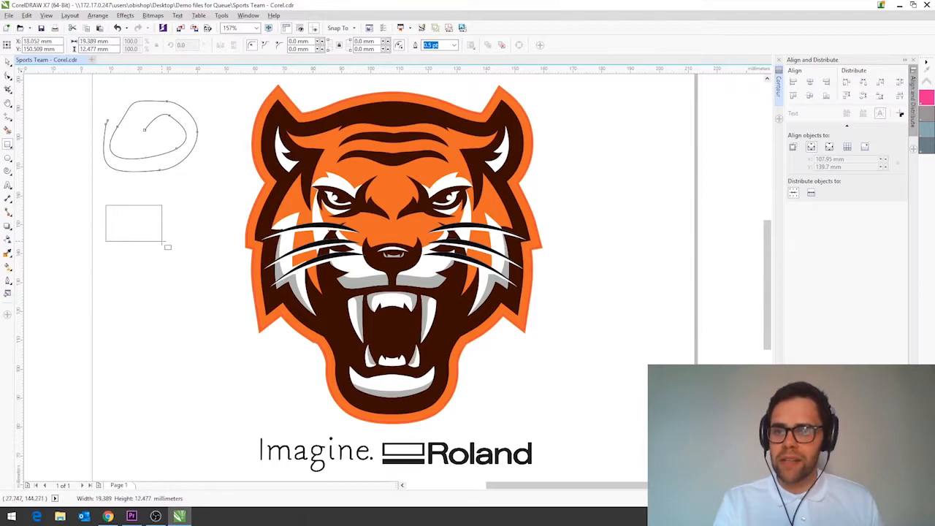
drag(166, 247, 212, 312)
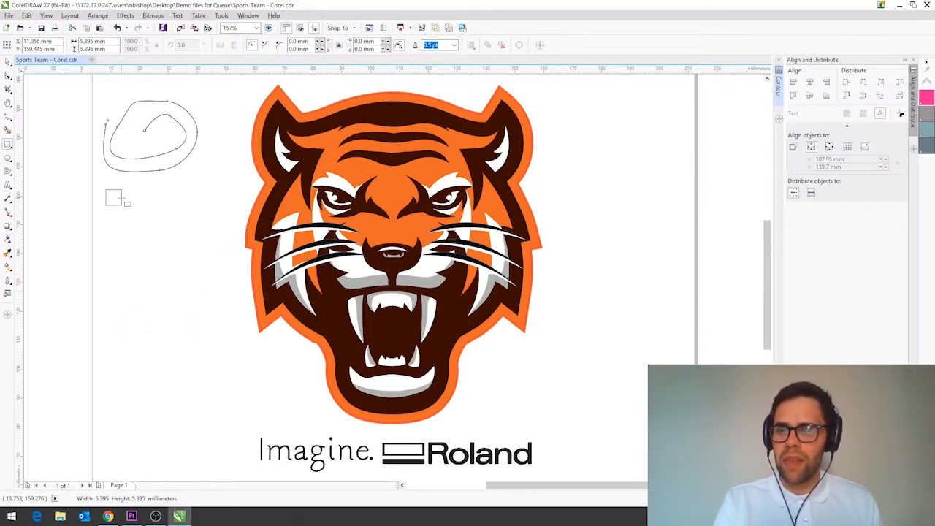
drag(114, 197, 153, 263)
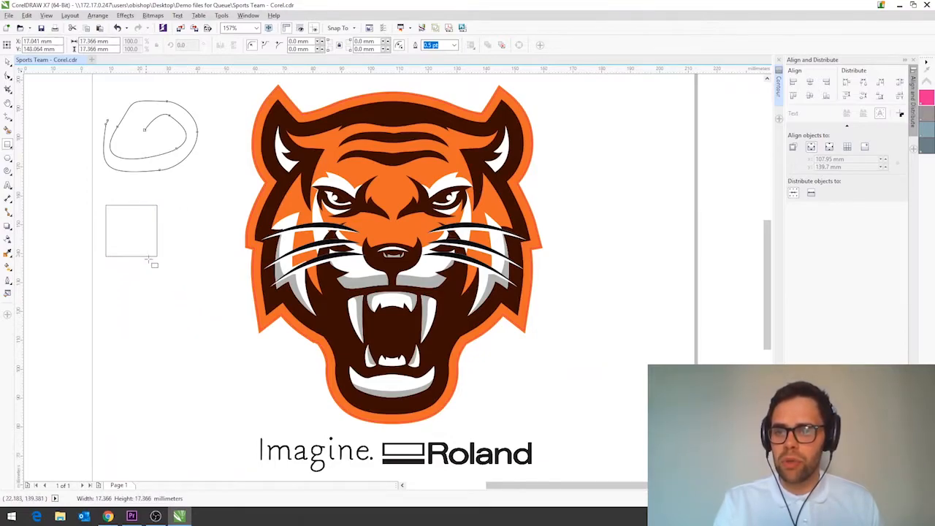
drag(154, 266, 167, 290)
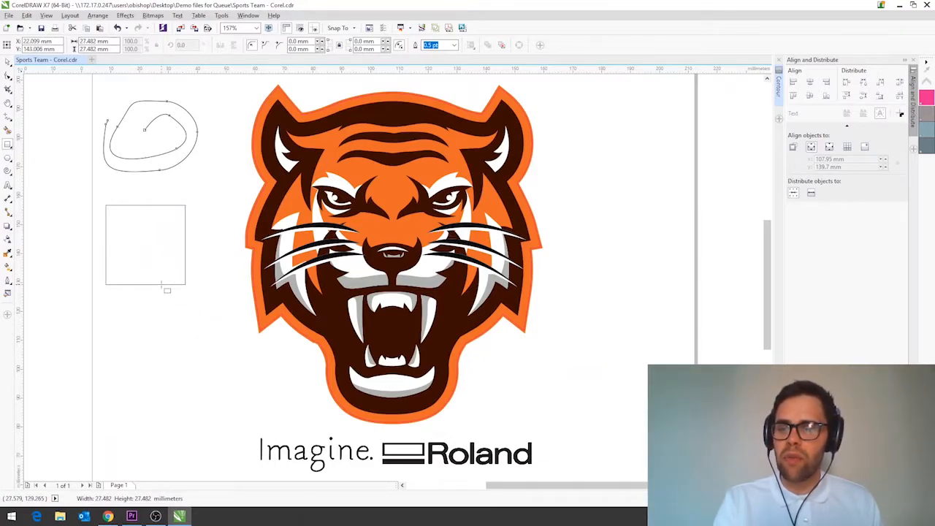
drag(146, 245, 168, 240)
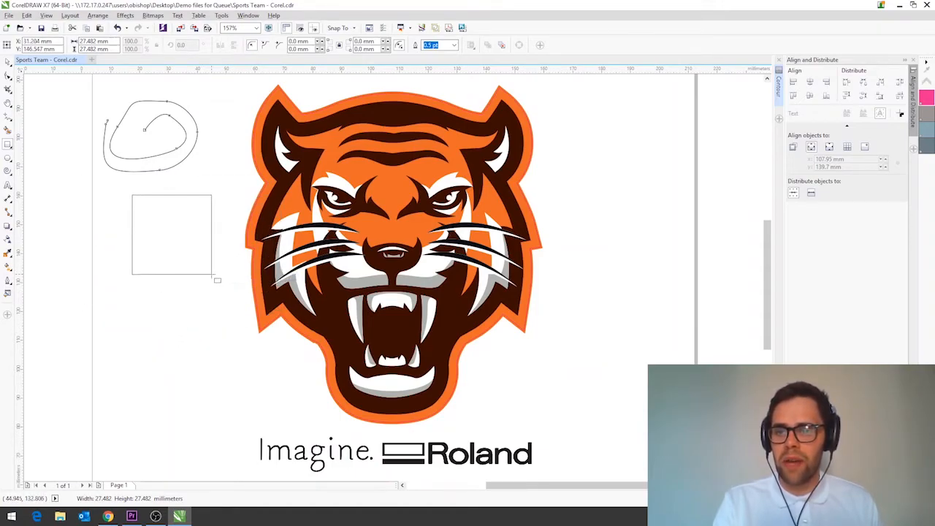
Draw a circle beside the square, ready to add text next.
click(164, 236)
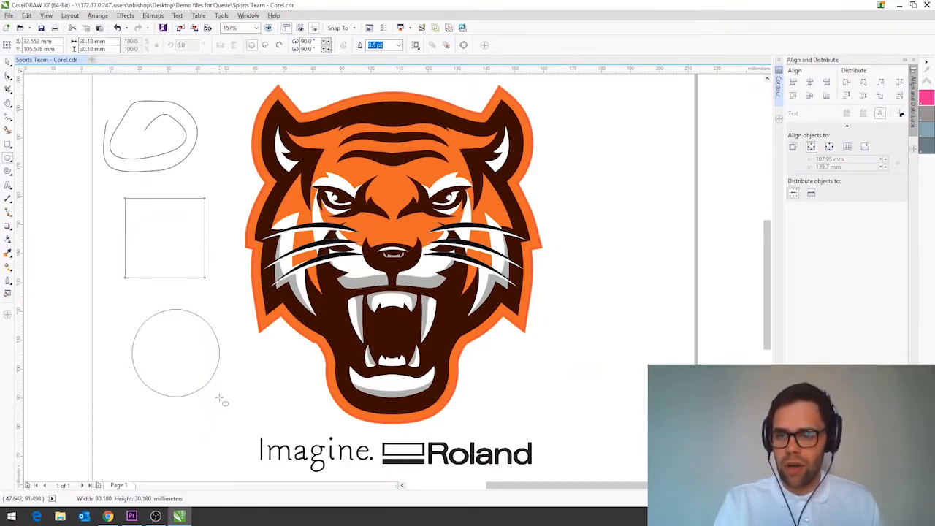
click(171, 345)
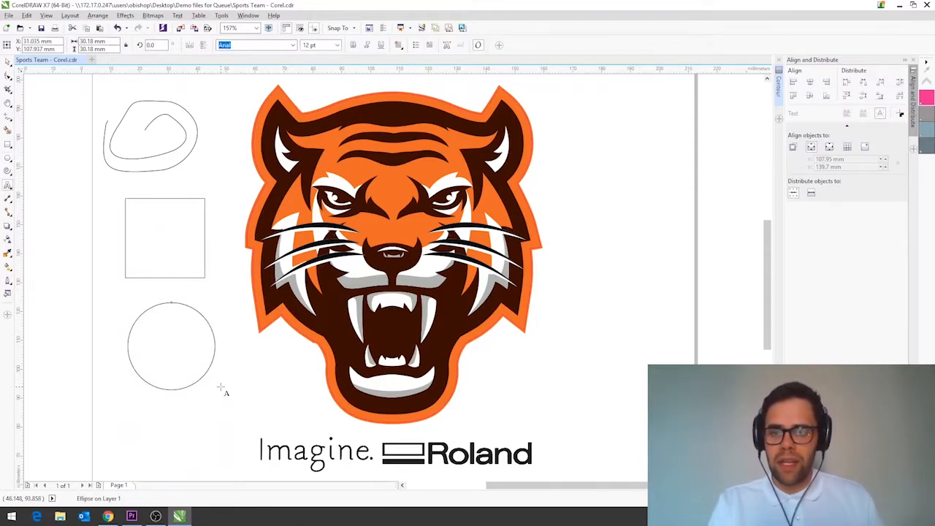
Drag a paragraph text frame right of the logo and fill it with 'dfgdfgdfgd'.
drag(573, 144, 668, 208)
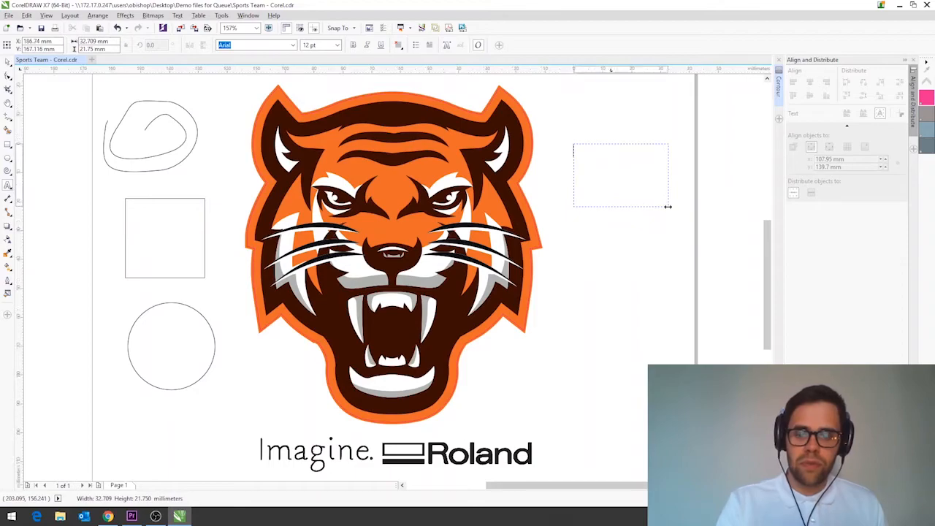
text(dfgdfgdfgd)
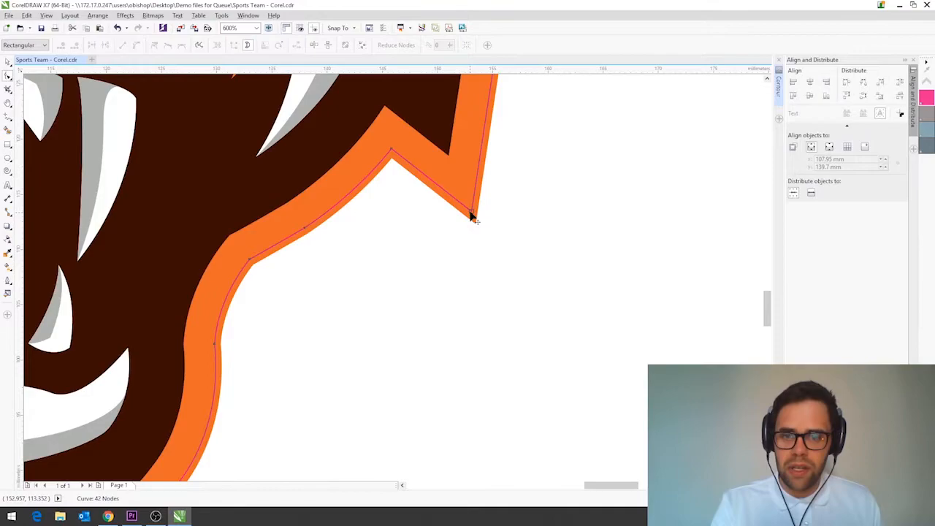
Pull a cut-line node far outward into a spike to demonstrate node editing.
drag(473, 216, 511, 266)
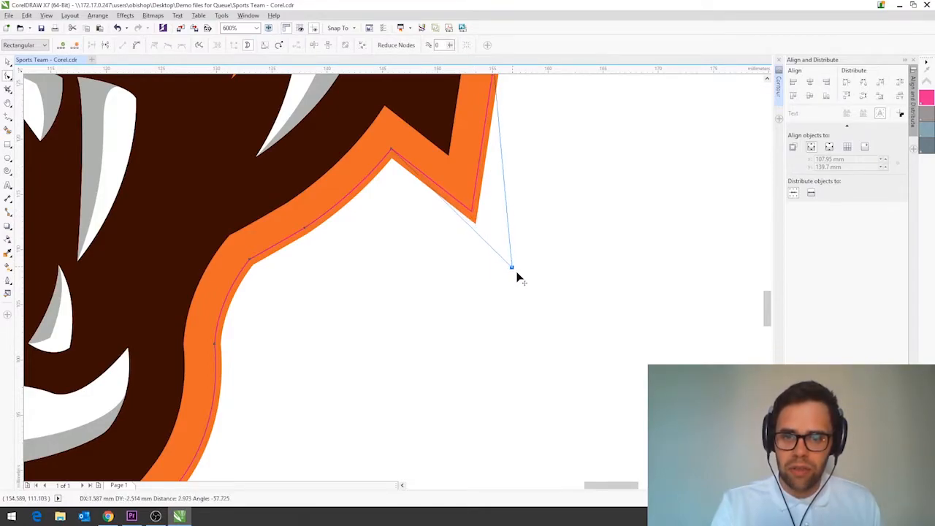
drag(511, 266, 565, 372)
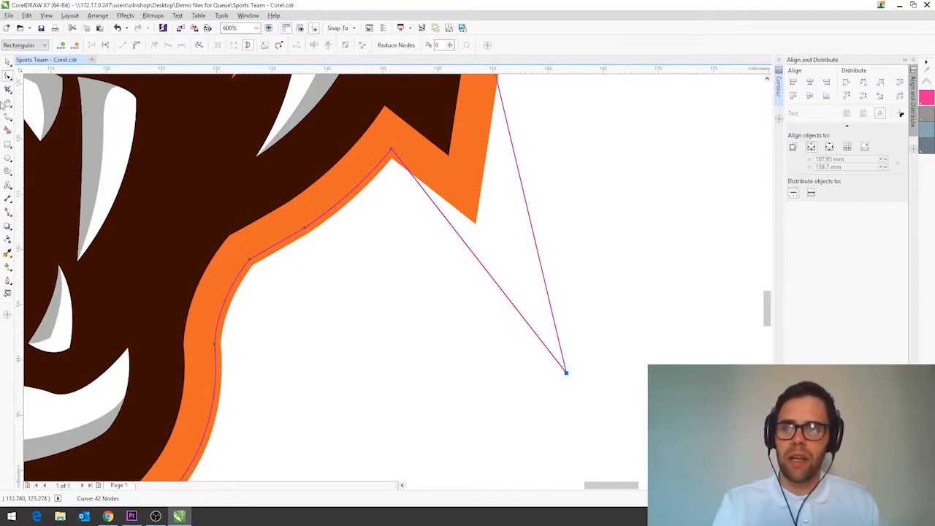
mouse_move(541, 251)
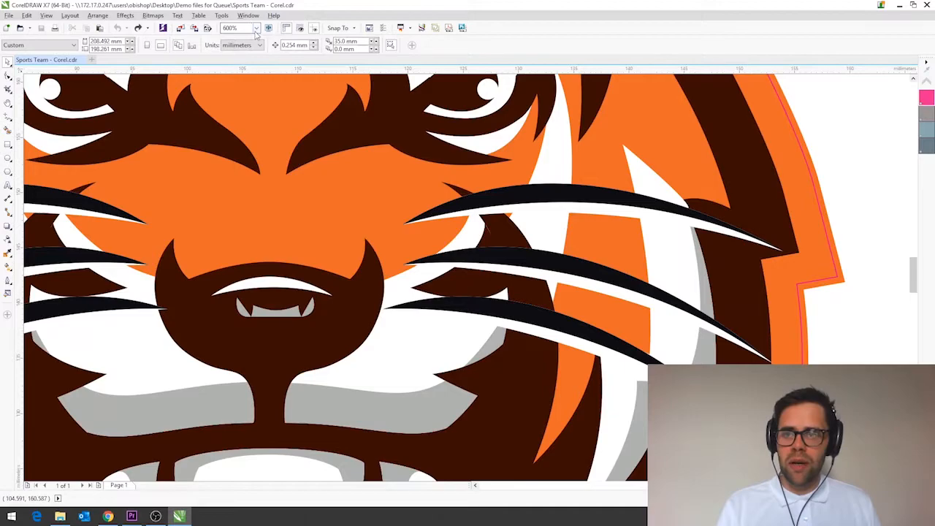
Zoom To Fit so the whole tiger logo fills the window.
click(257, 28)
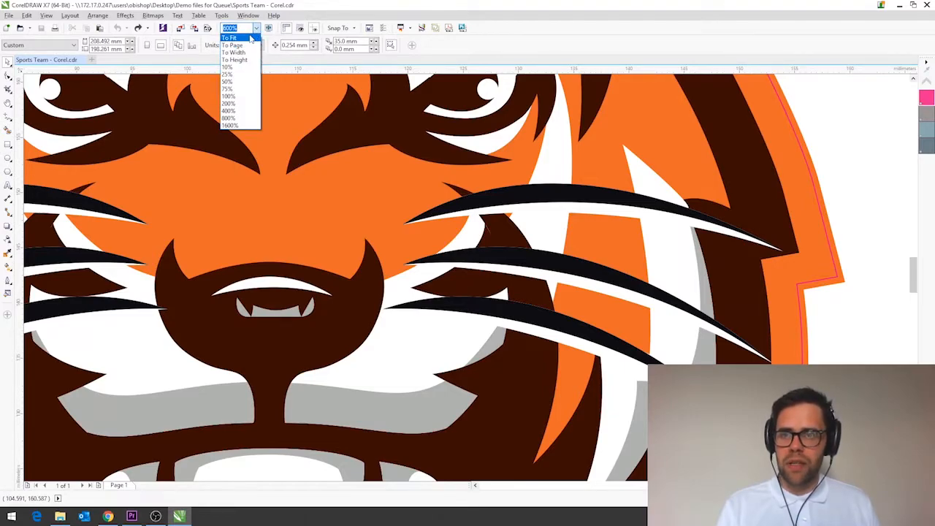
click(232, 38)
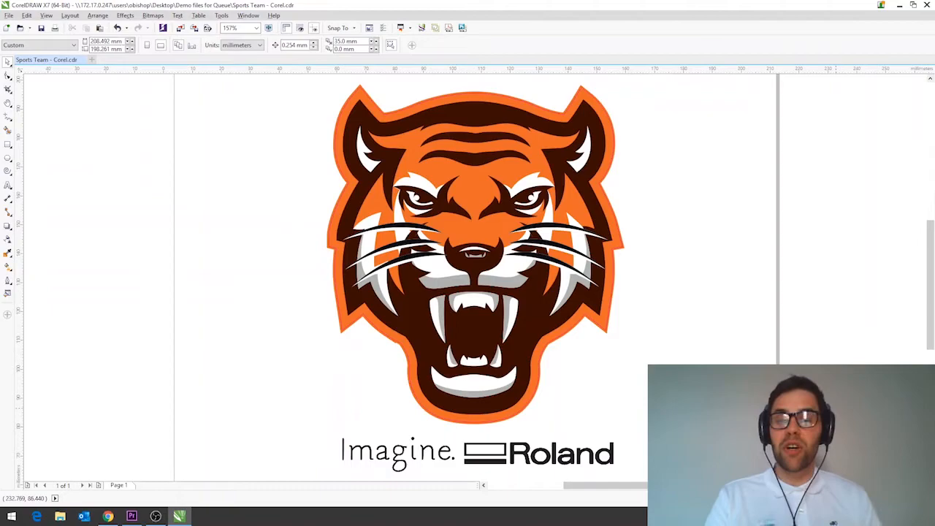
mouse_move(310, 190)
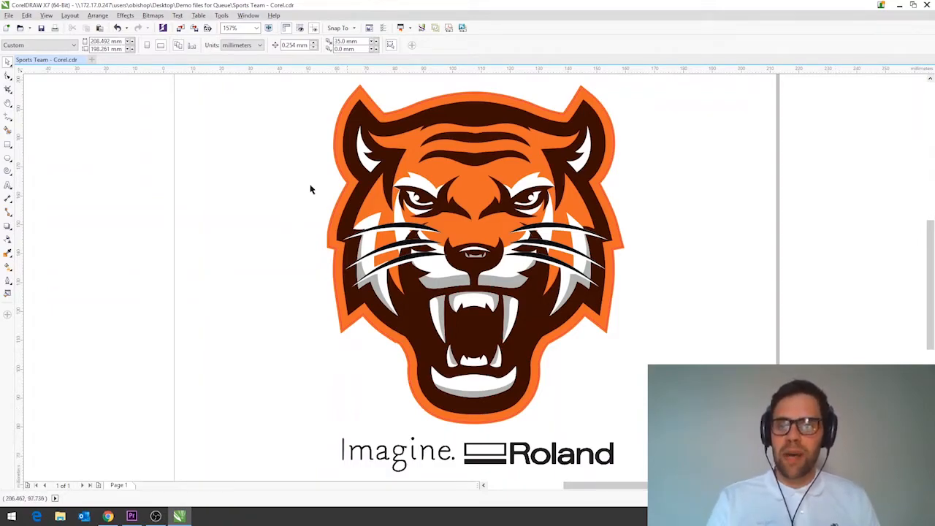
Show the Object Manager docker from the Window menu.
click(248, 14)
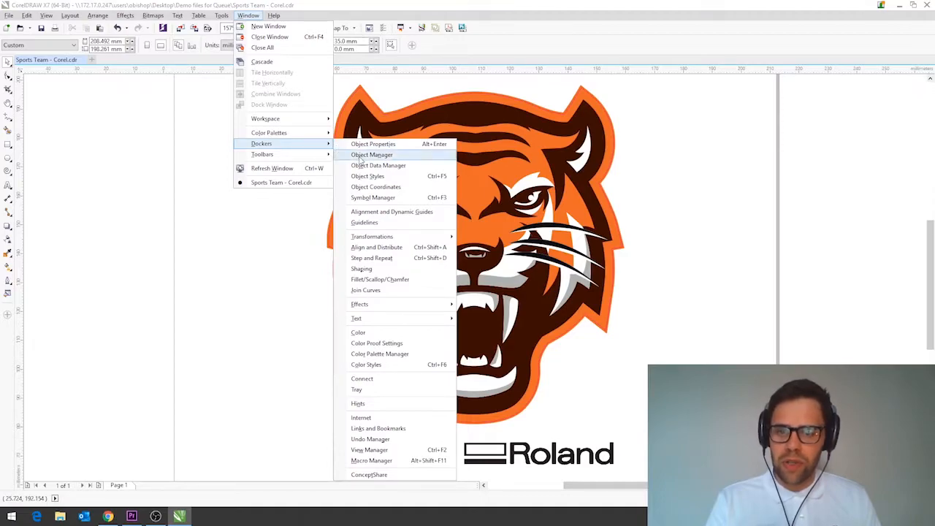
click(371, 155)
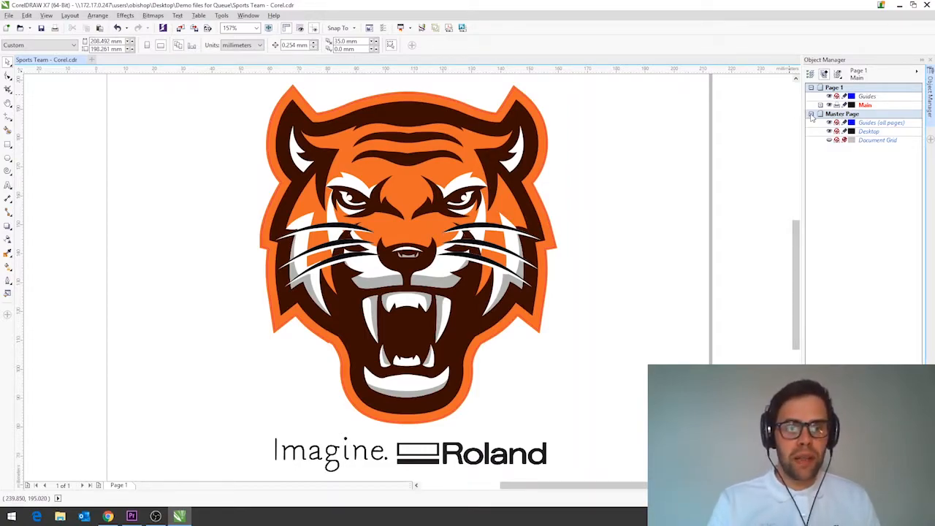
Collapse Master Page, expand the Main layer and select its Group of 77 Objects.
click(811, 114)
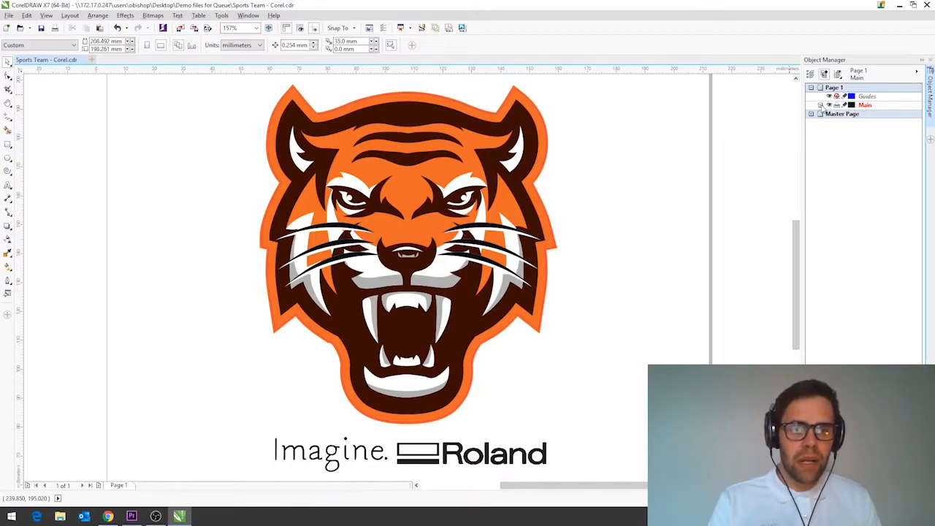
click(821, 106)
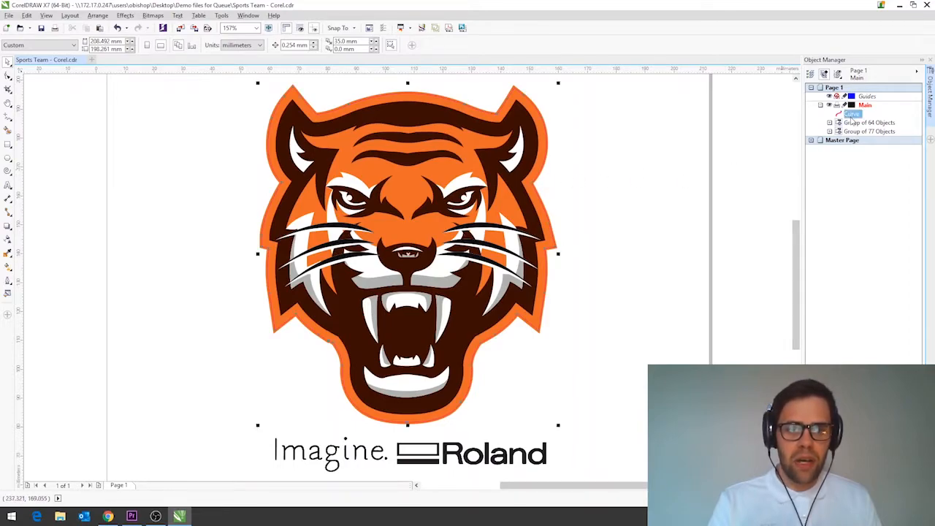
click(870, 122)
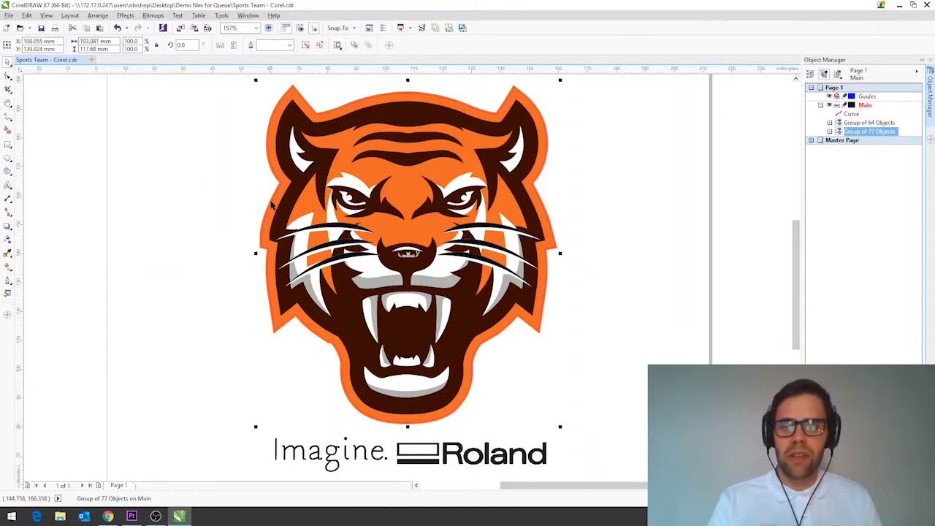
mouse_move(757, 106)
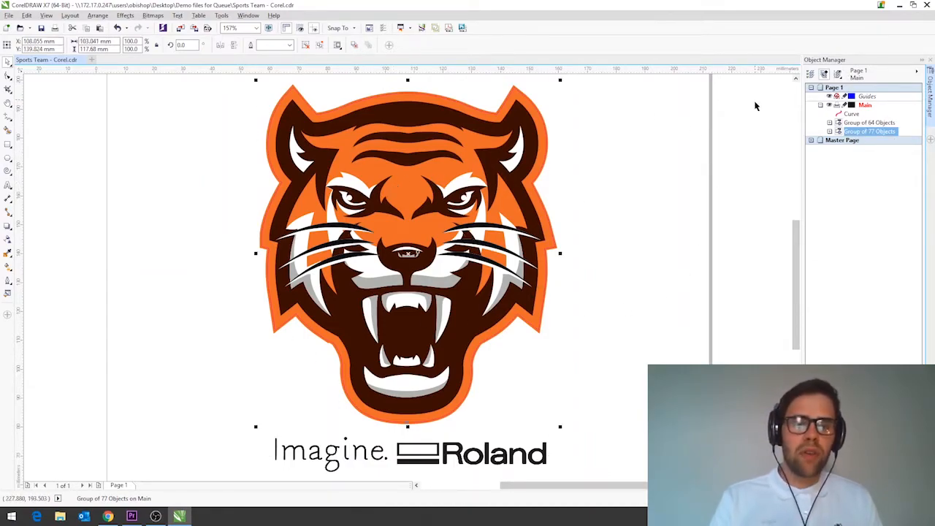
mouse_move(892, 251)
text(Cutline)
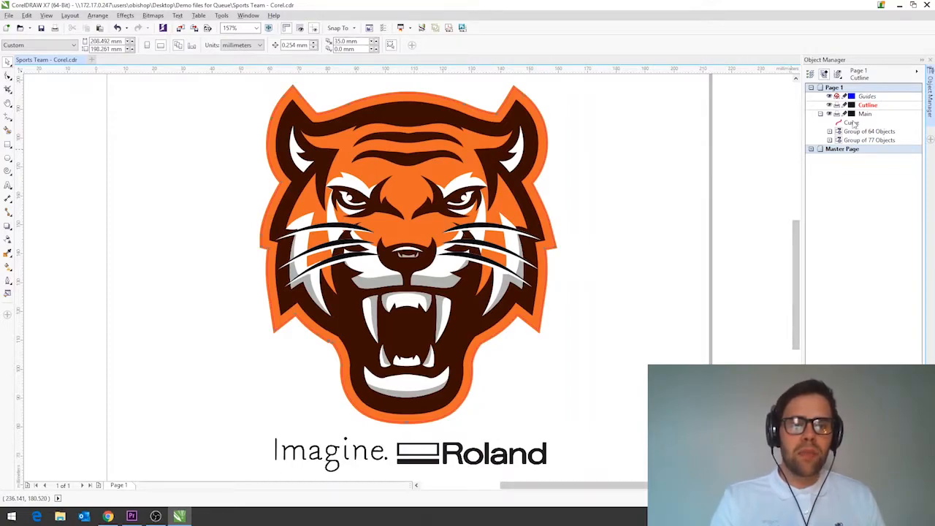
Move the cut curve onto the Cutline layer and make the hidden logo artwork visible again.
click(853, 123)
text(Logo)
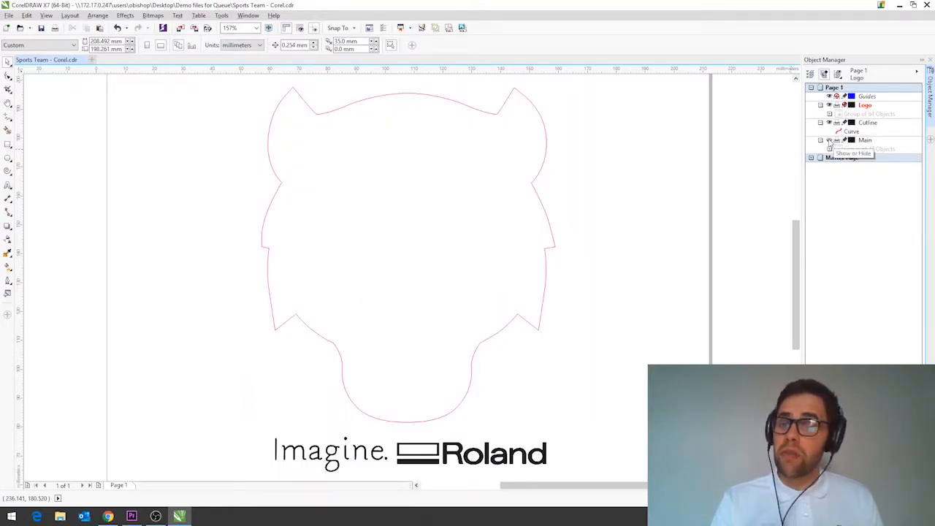
click(836, 141)
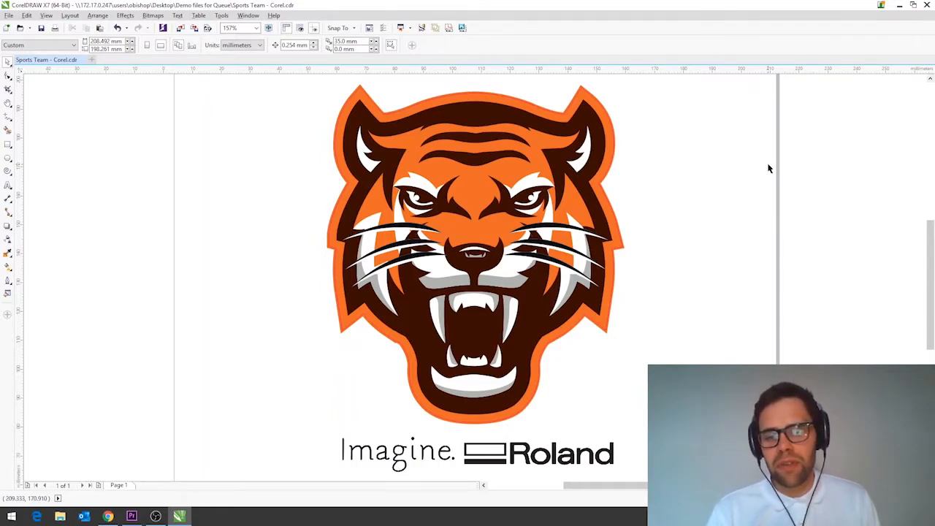
mouse_move(783, 163)
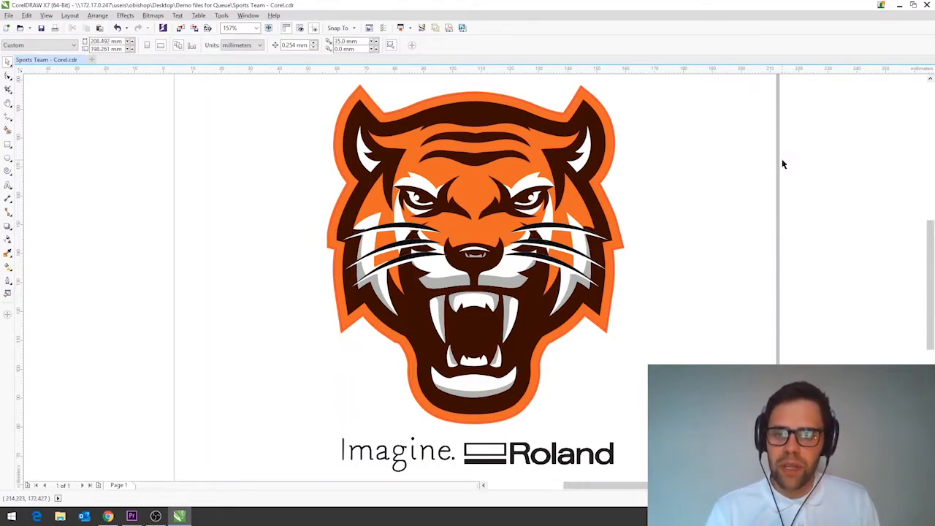
Load the Roland VersaWorks spot palette from the Color Palette Manager libraries.
click(248, 15)
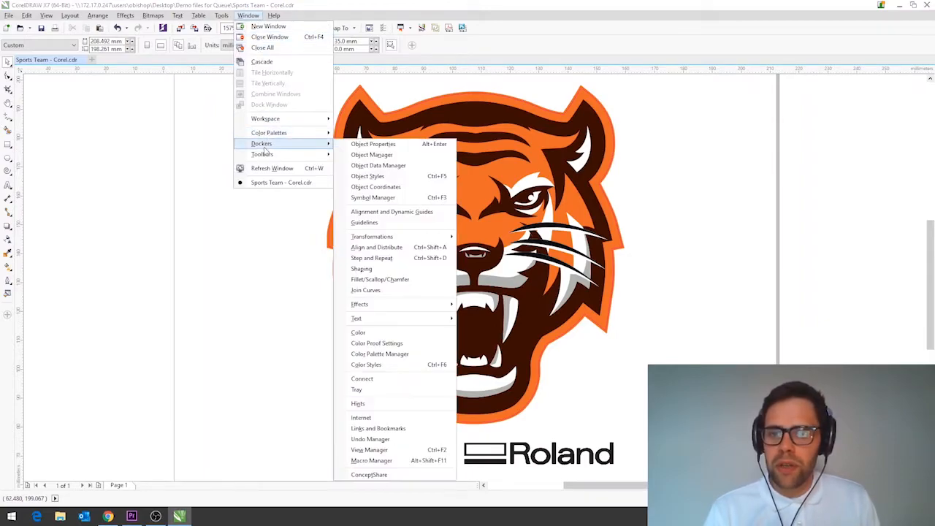
mouse_move(372, 143)
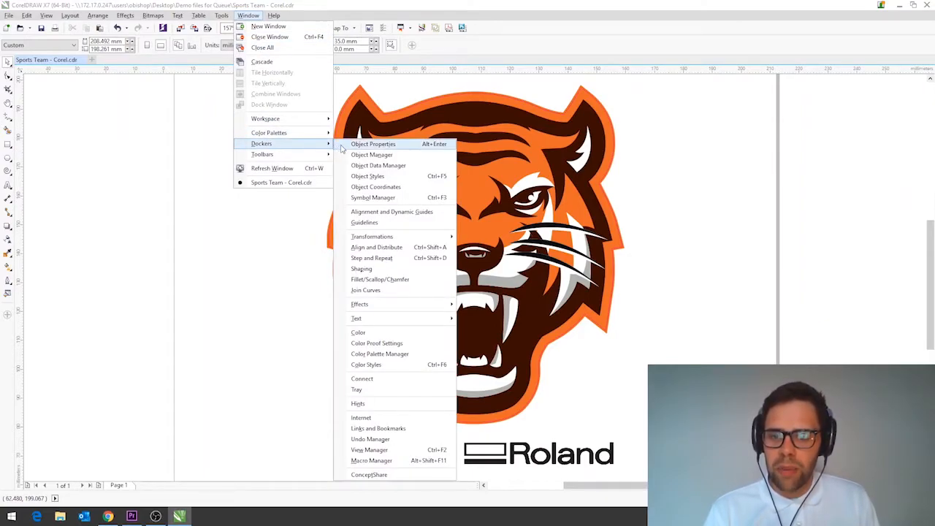
mouse_move(377, 210)
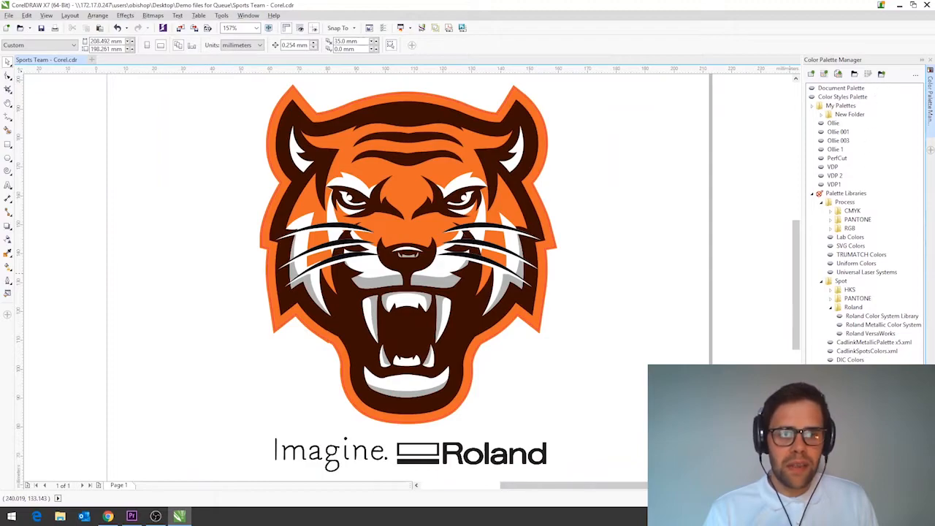
mouse_move(809, 128)
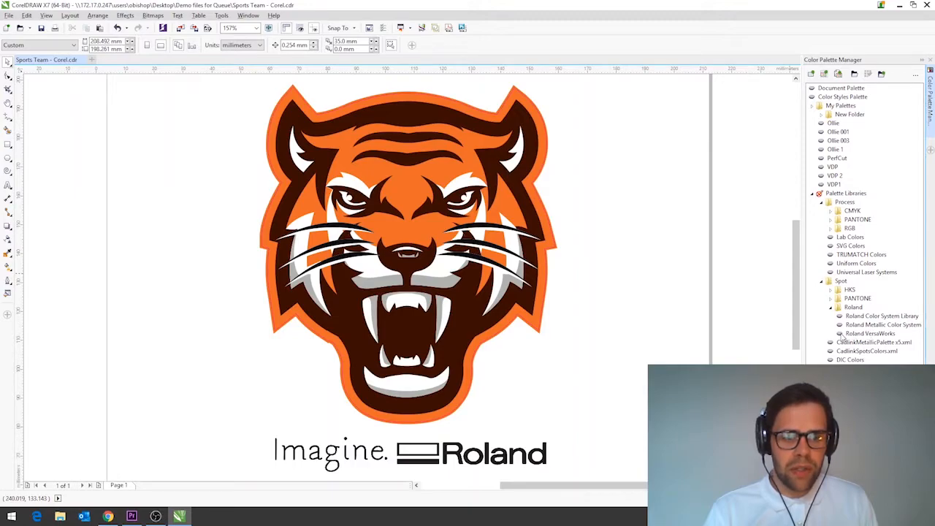
click(868, 333)
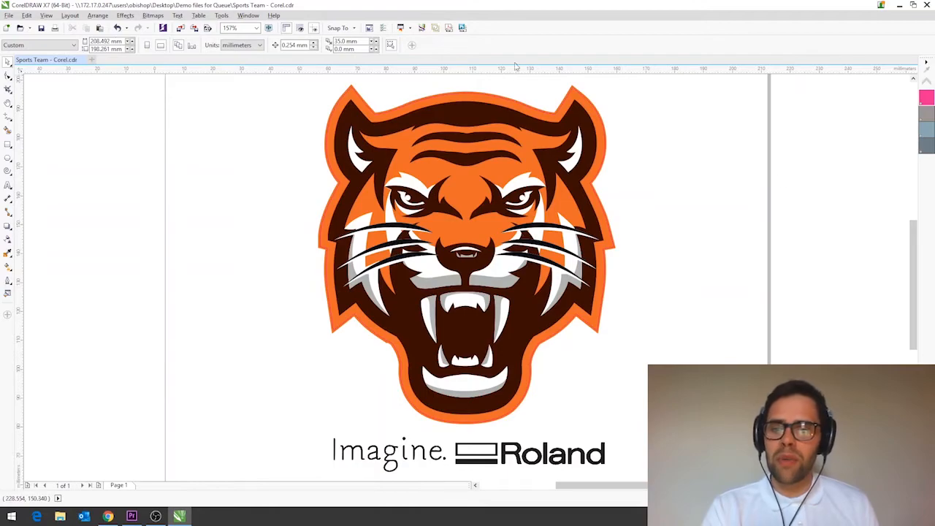
Export the logo choosing EPS - Encapsulated PostScript as the file type.
click(9, 15)
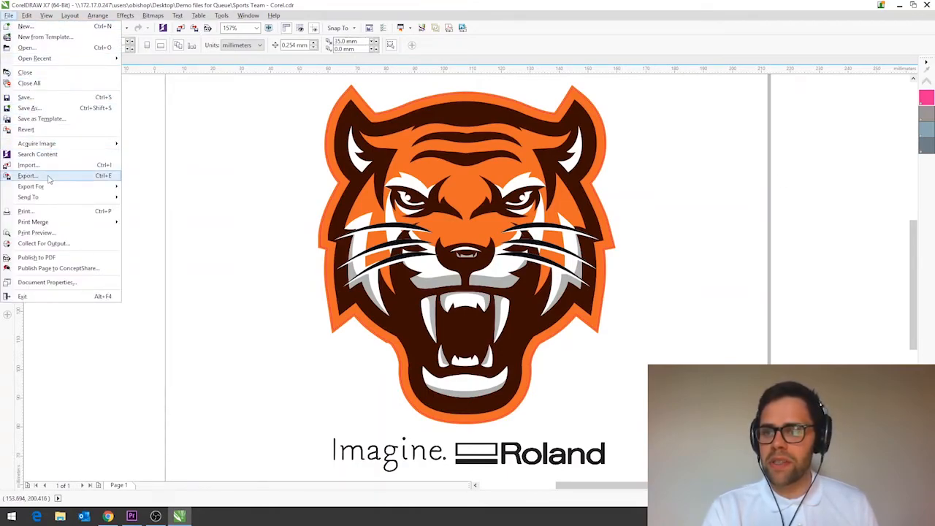
click(27, 175)
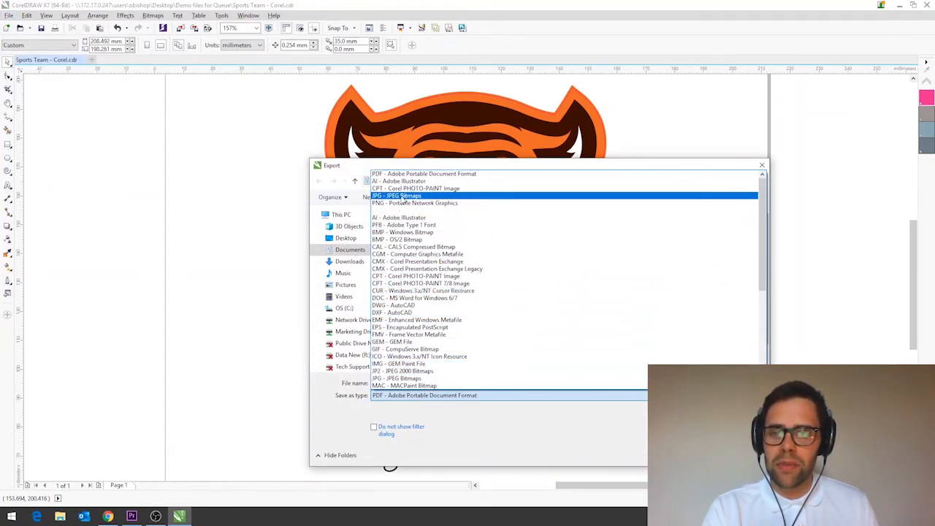
click(411, 328)
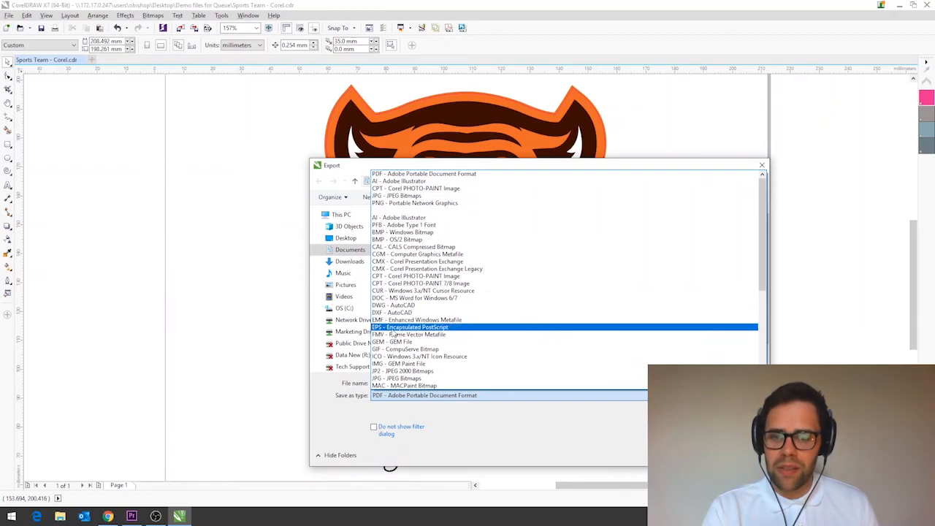